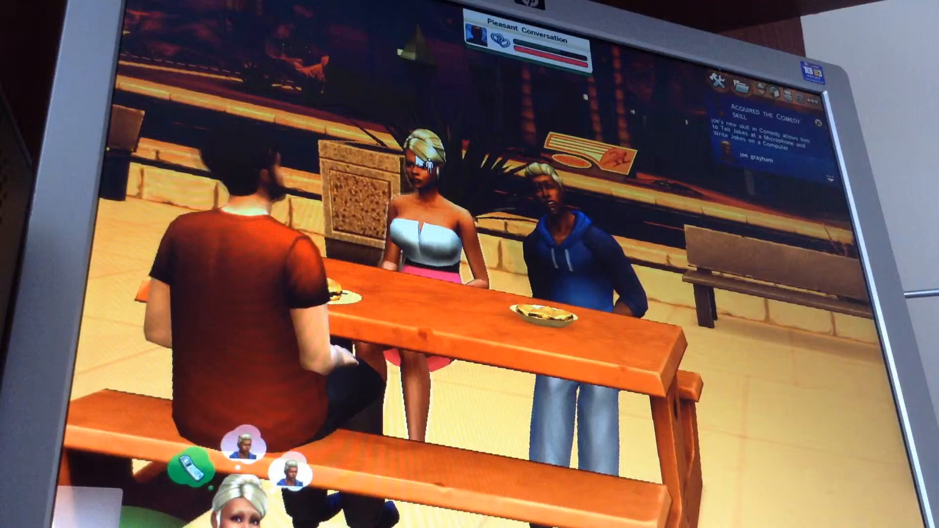
Bring up the Romance interactions (Kiss, Make Out and others) toward the blonde Sim at the table.
left_click(425, 222)
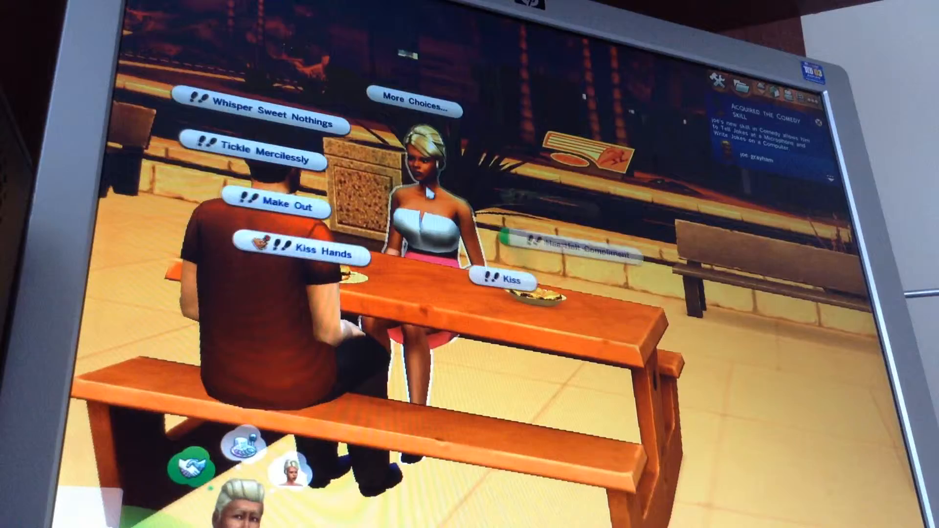